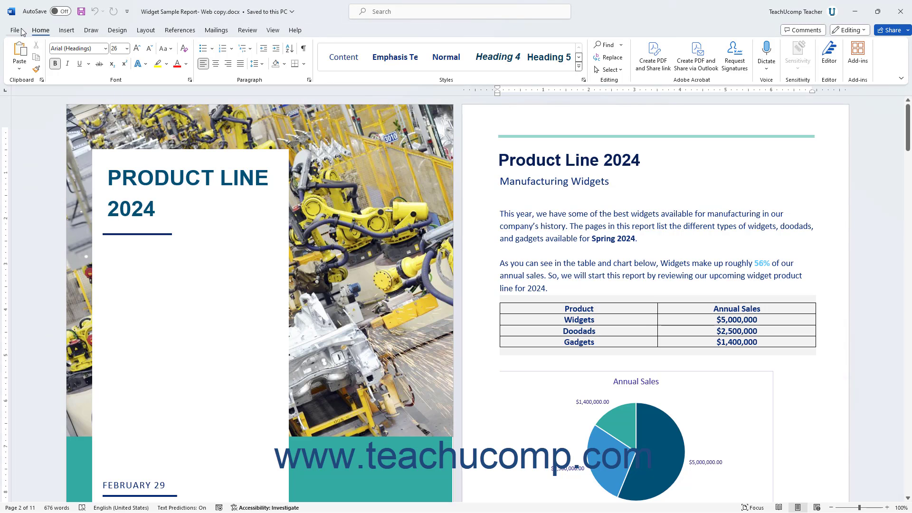
# - Go to the Backstage New page with the blank document and template gallery
pyautogui.click(14, 31)
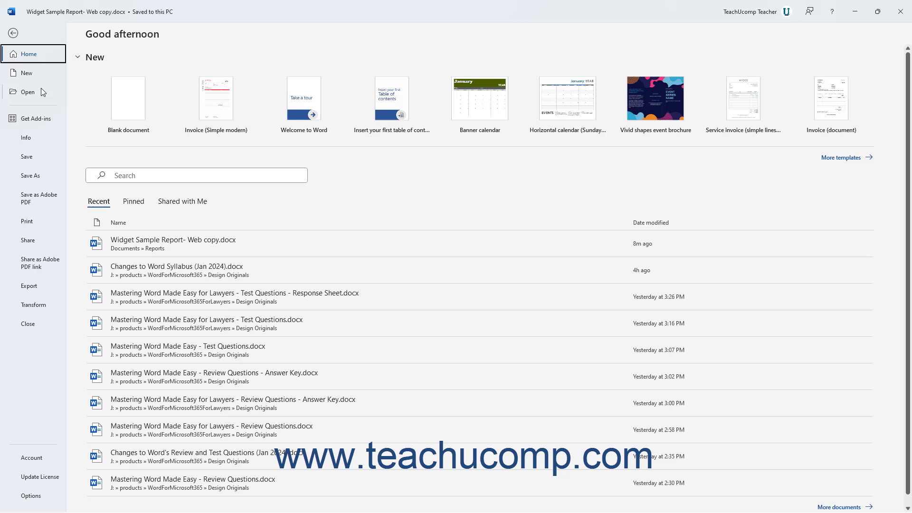
pyautogui.moveTo(35, 76)
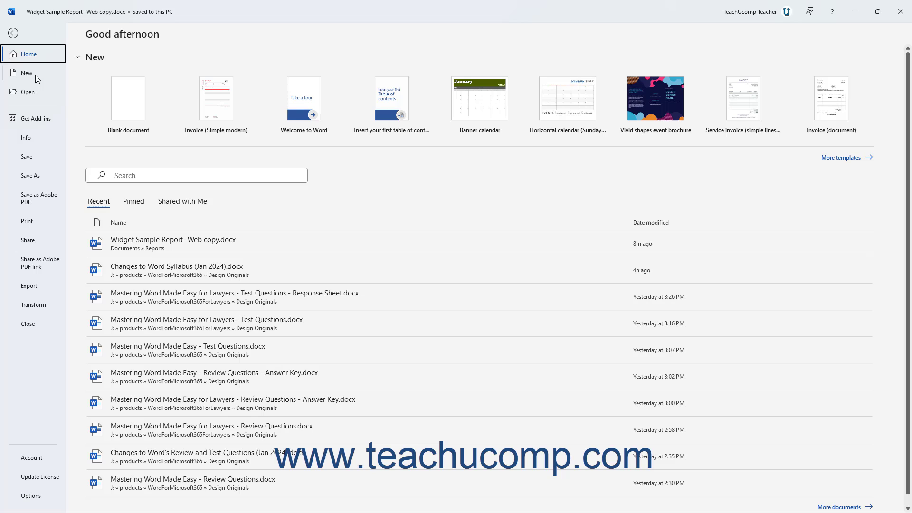
pyautogui.moveTo(27, 92)
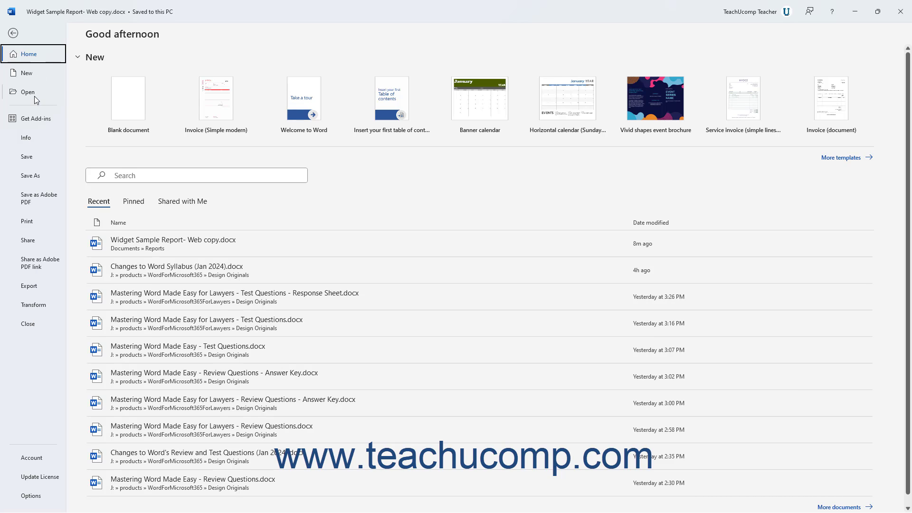
pyautogui.moveTo(36, 295)
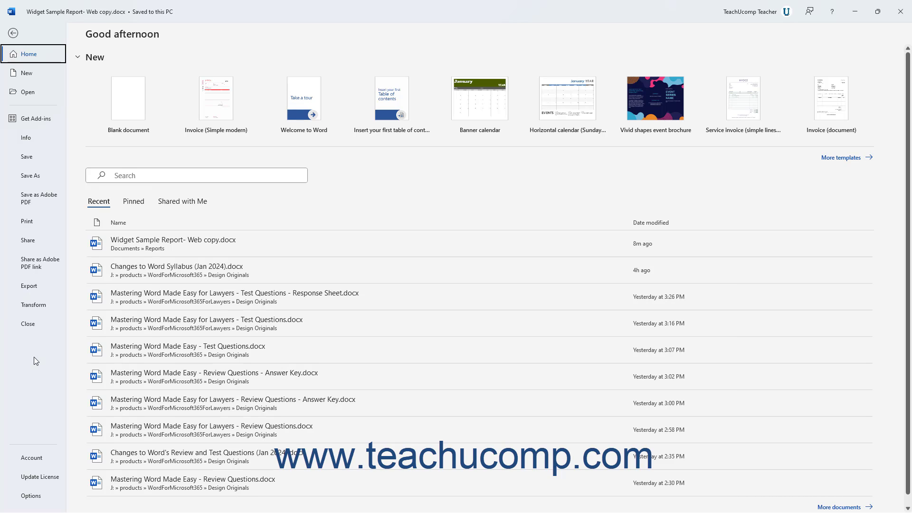
pyautogui.moveTo(45, 481)
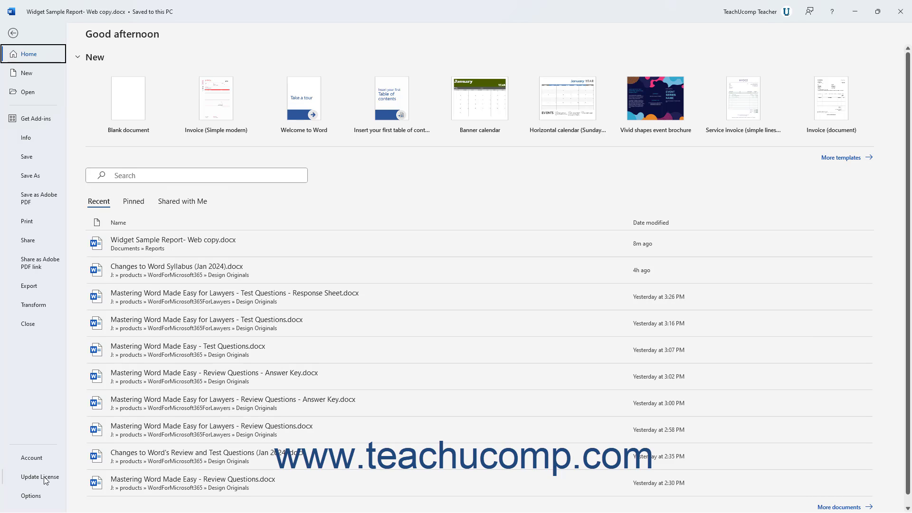
pyautogui.moveTo(47, 386)
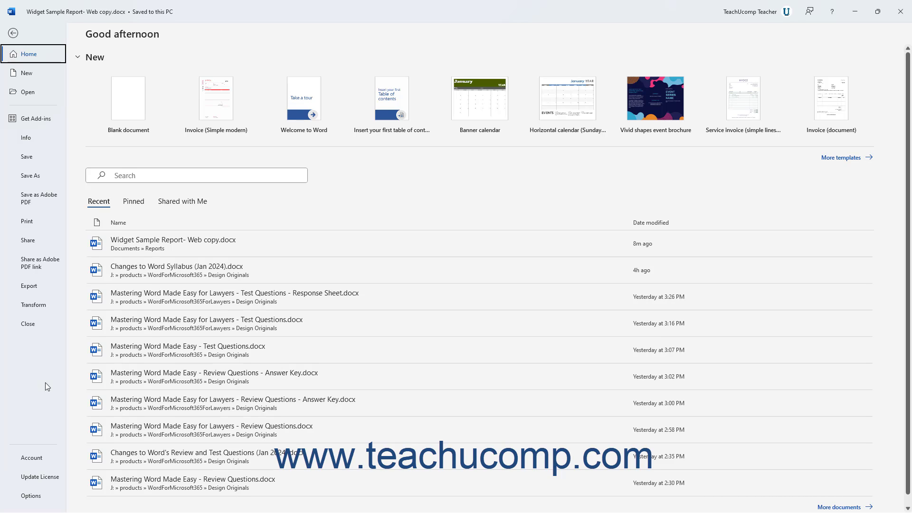
pyautogui.moveTo(52, 209)
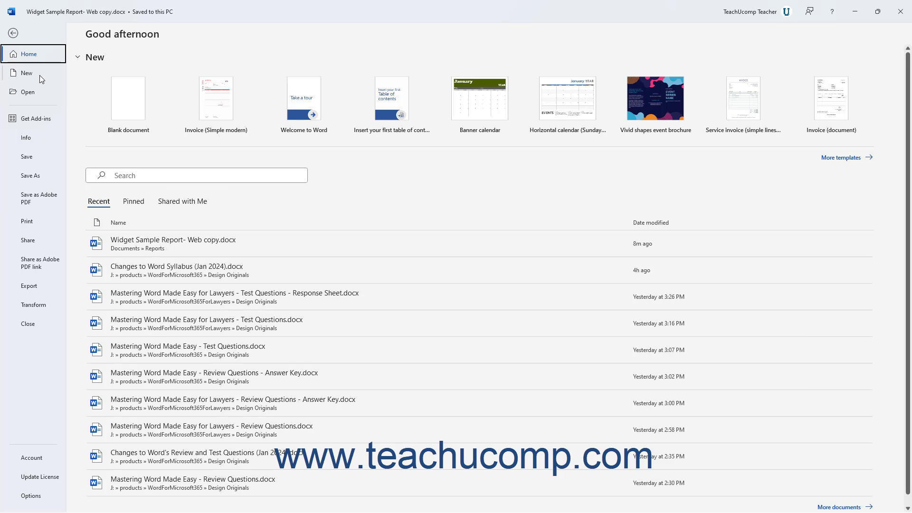
pyautogui.click(27, 73)
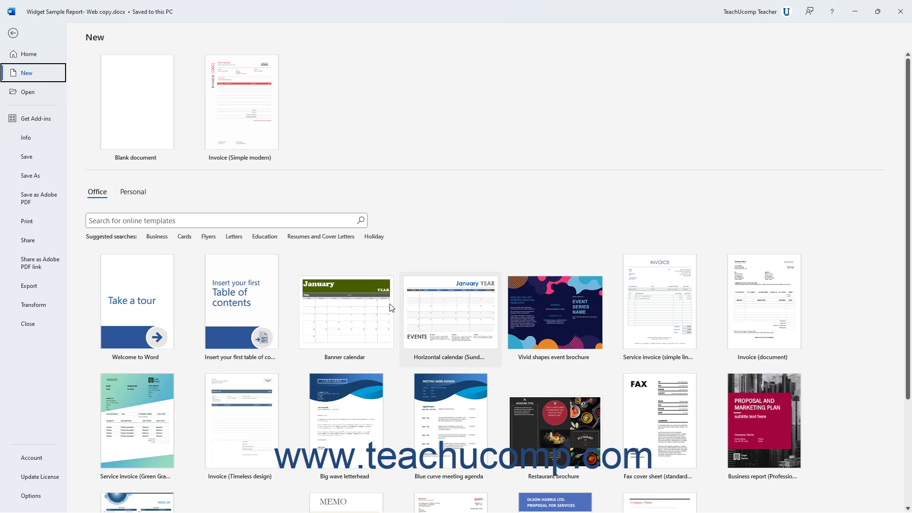
pyautogui.moveTo(150, 112)
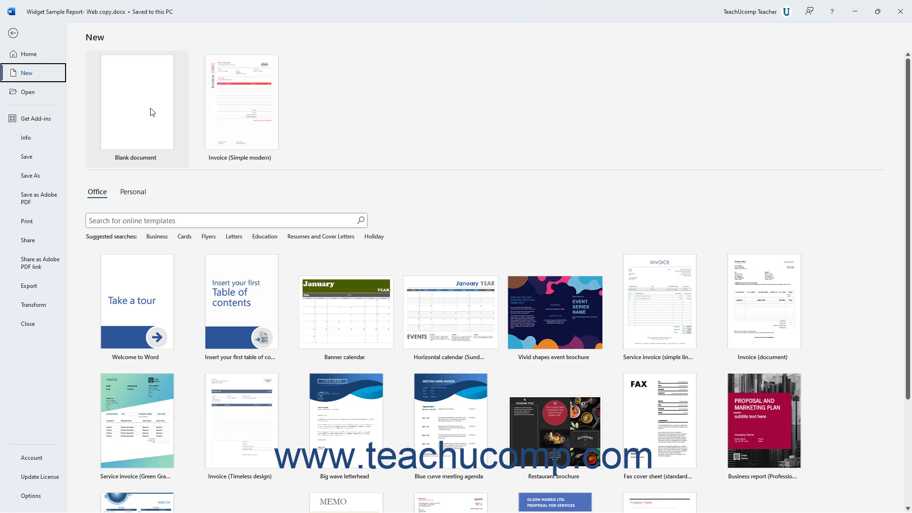
# - Create a new blank Document1 and return to the Widget Sample Report window
pyautogui.click(136, 102)
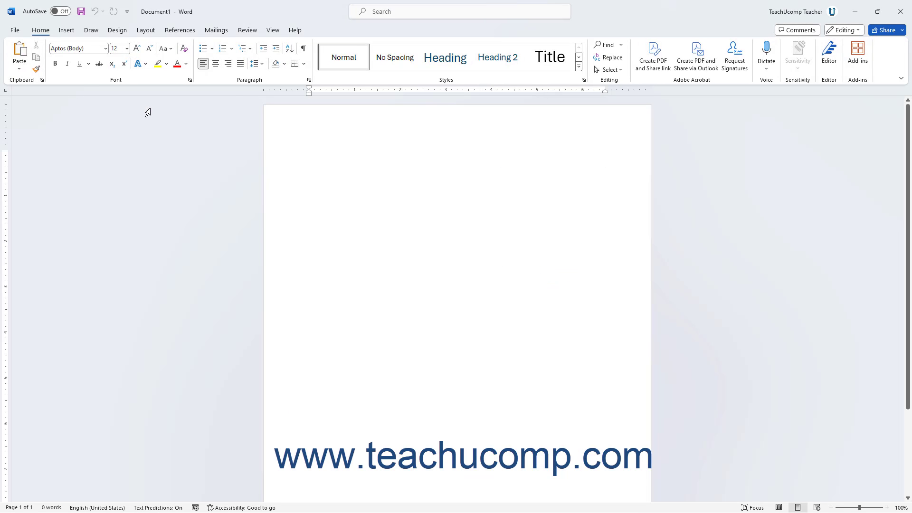
pyautogui.click(309, 154)
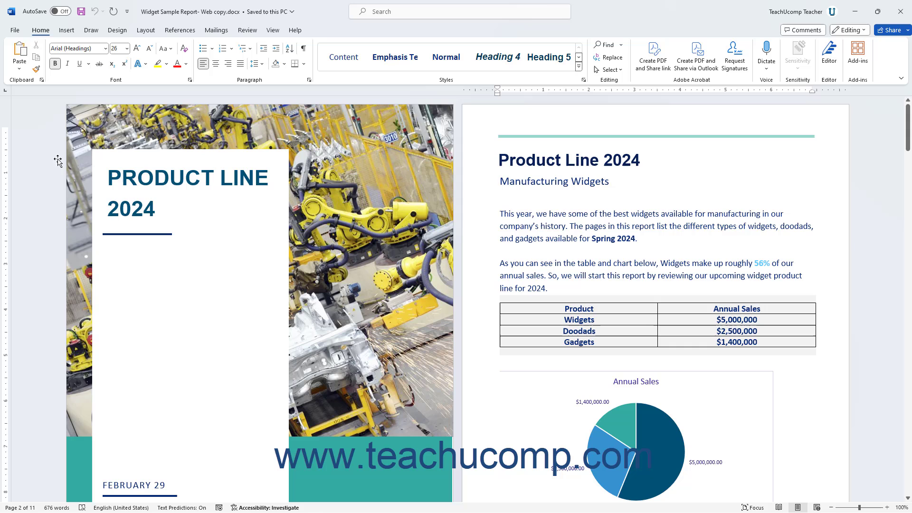
pyautogui.click(14, 30)
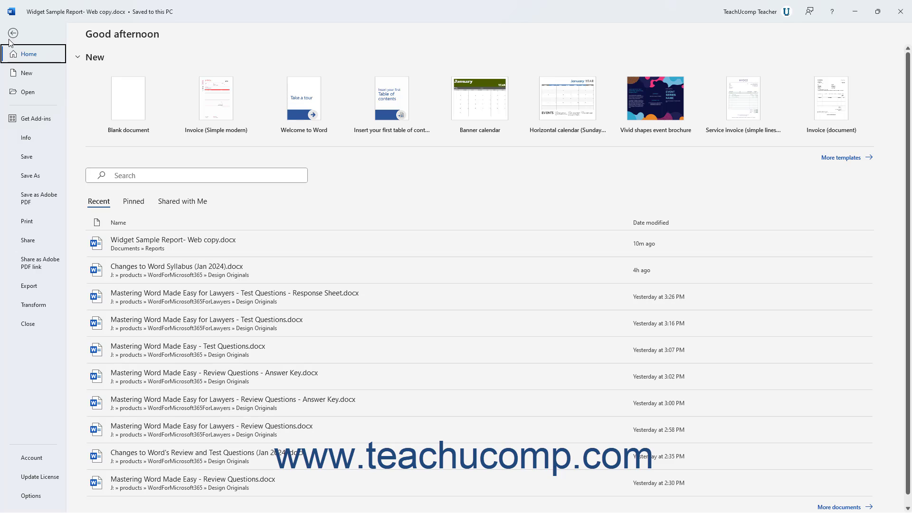
pyautogui.moveTo(8, 38)
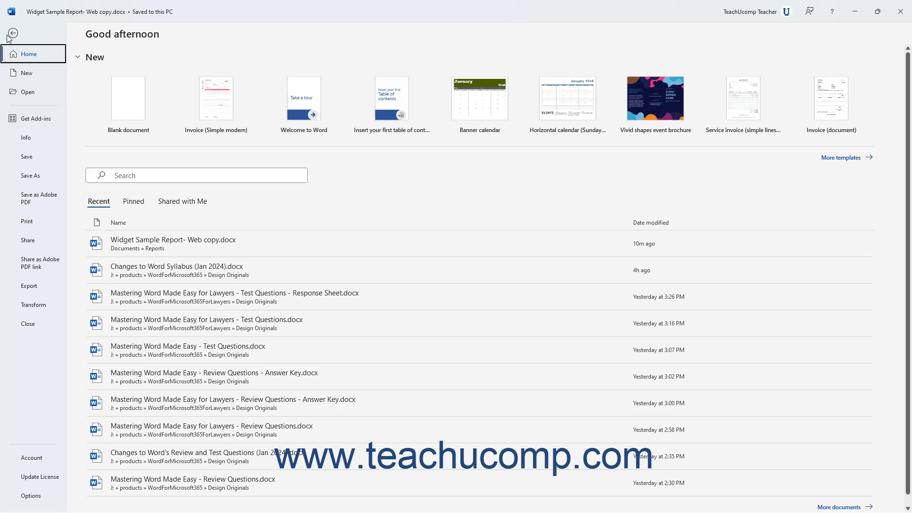
pyautogui.click(12, 34)
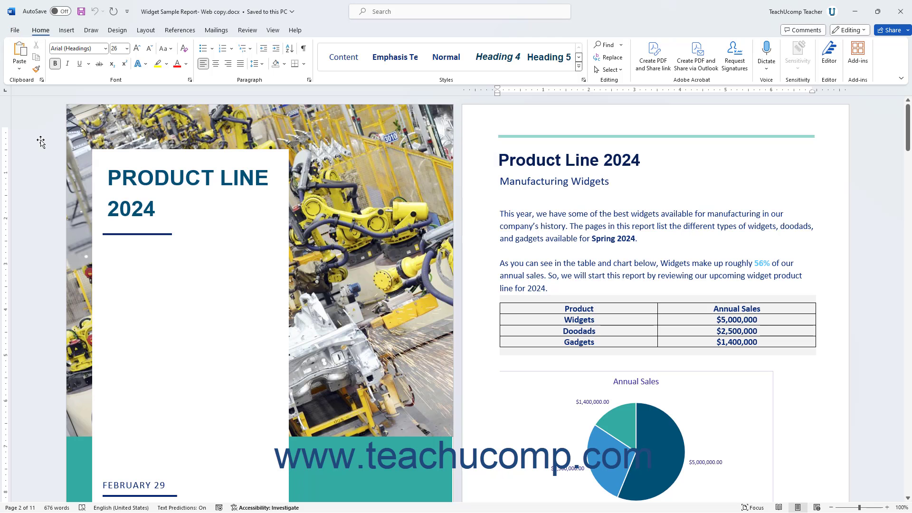